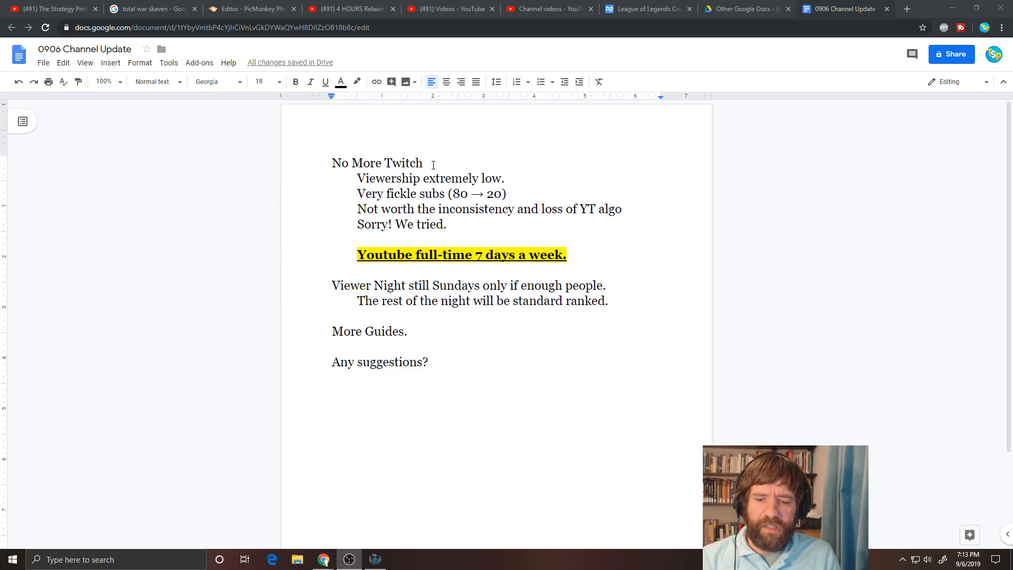
mouse_move(424, 130)
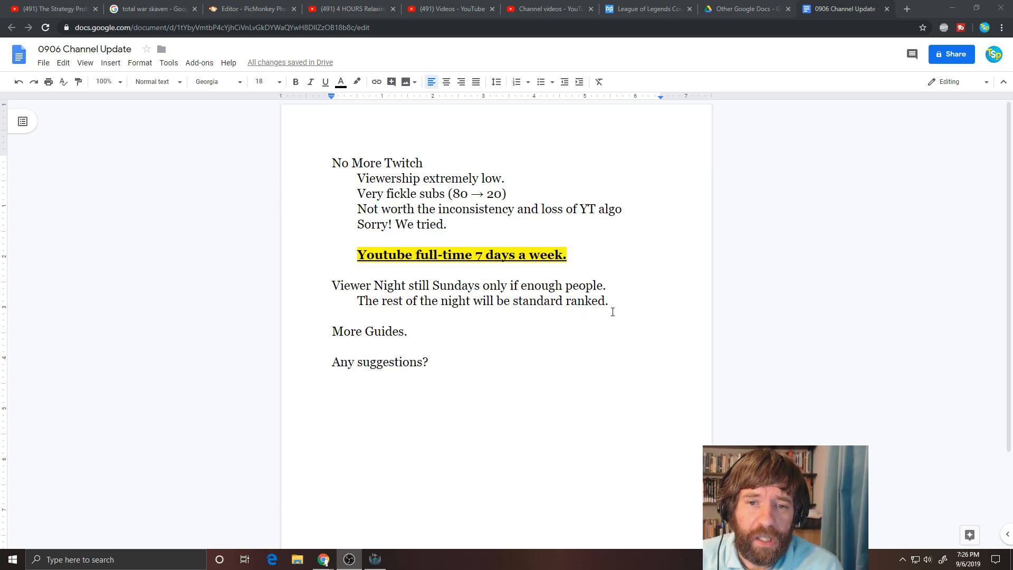
drag(331, 163, 607, 300)
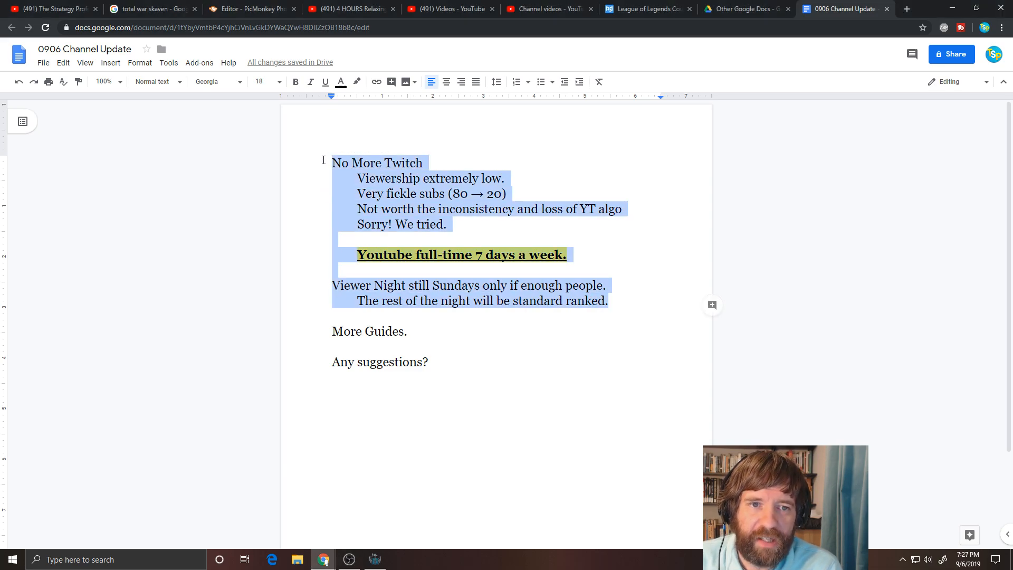
click(452, 224)
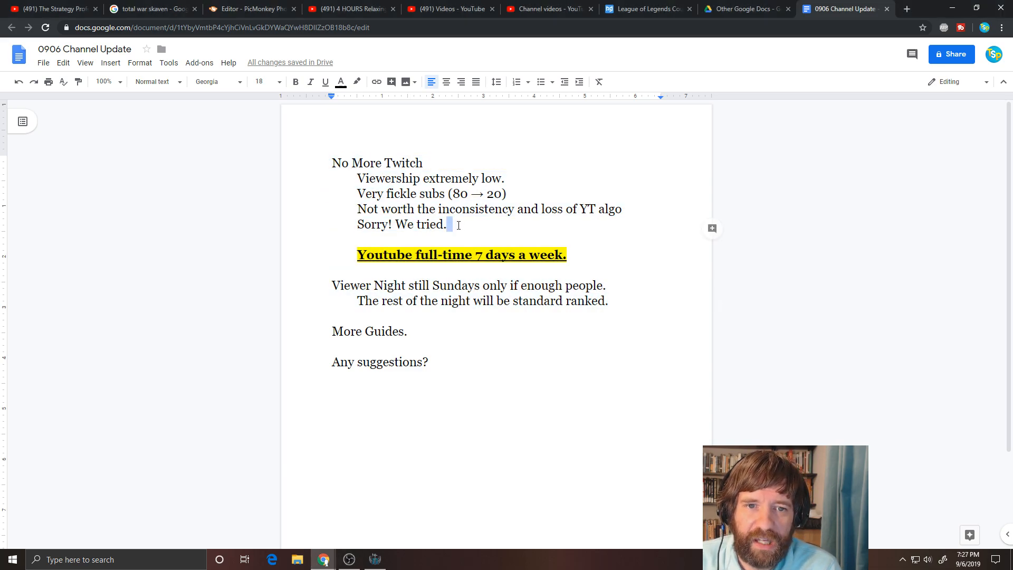
drag(332, 163, 446, 224)
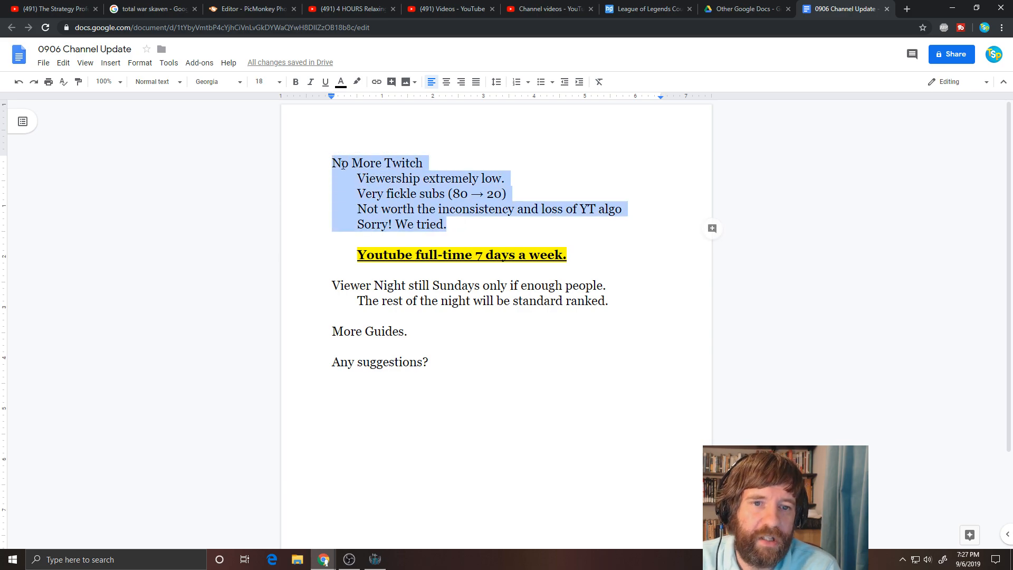
click(610, 301)
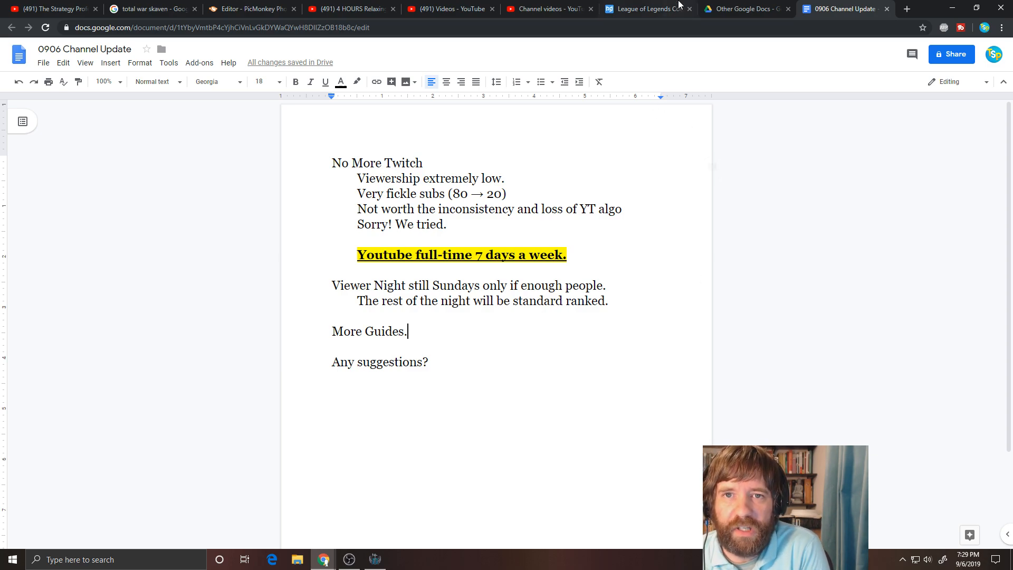
Scroll the League of Legends courses page, glance at uploaded videos, then return to the talking points
click(645, 9)
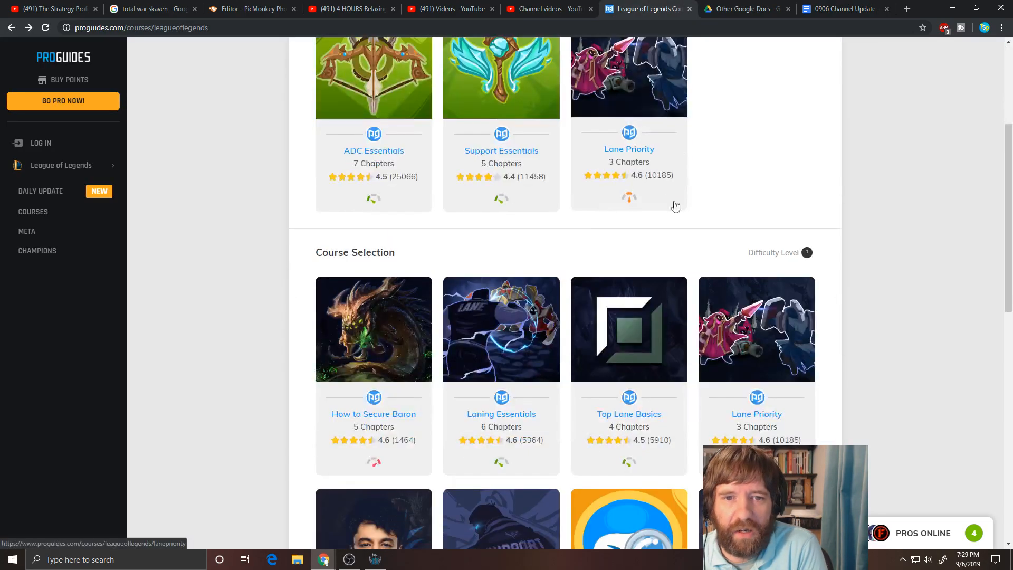
scroll(down, 3)
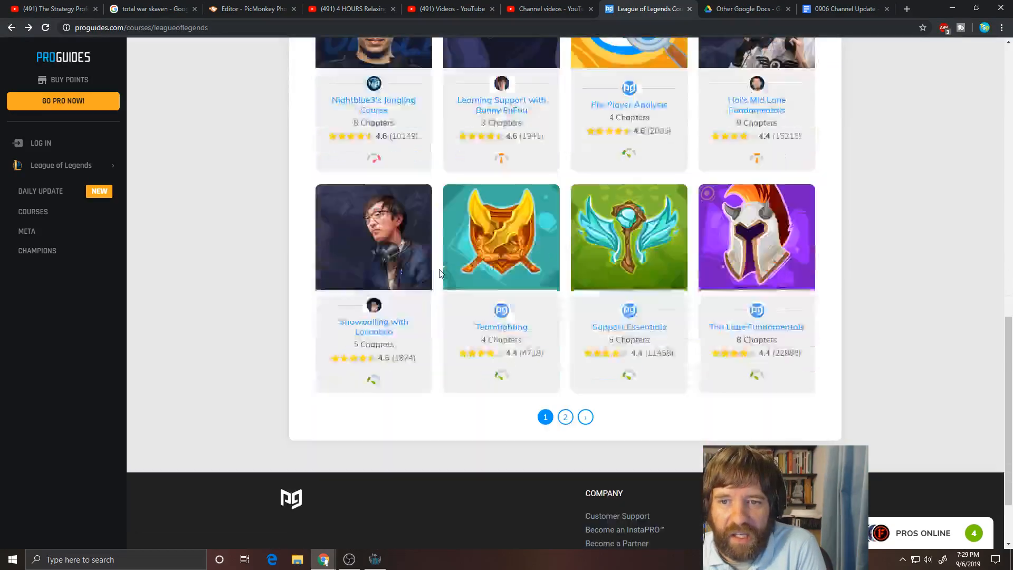
scroll(up, 3)
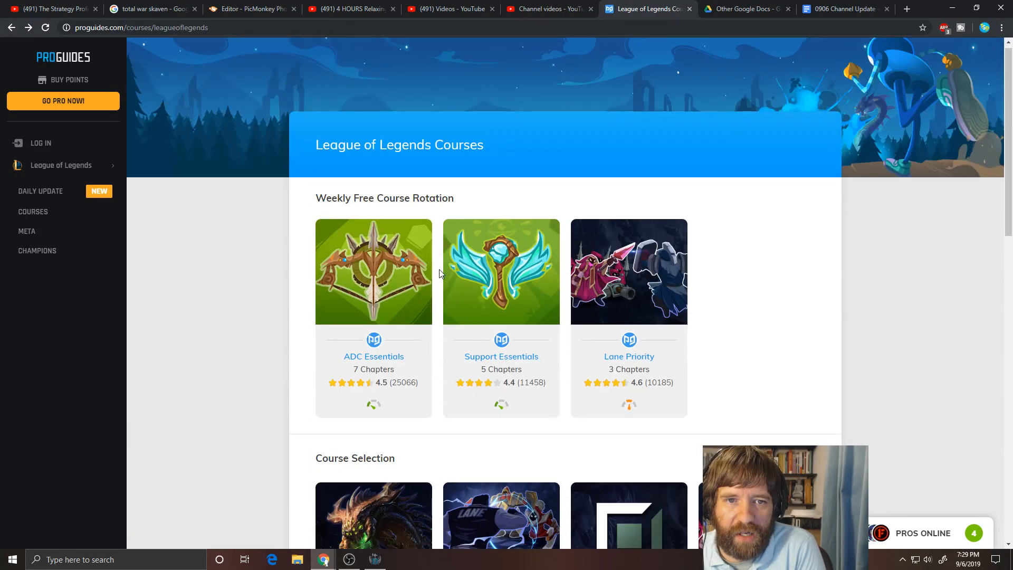
scroll(down, 3)
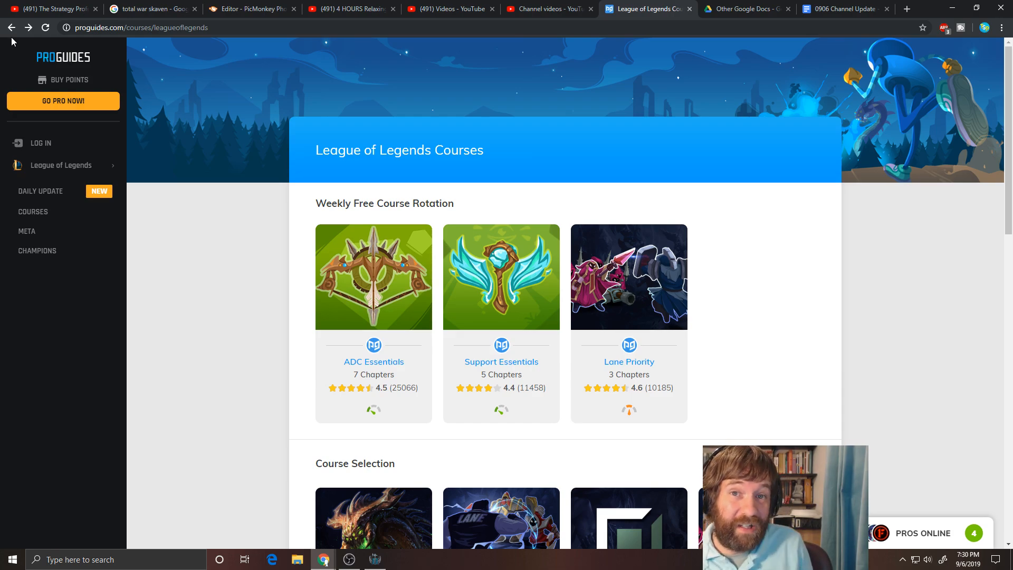
mouse_move(18, 46)
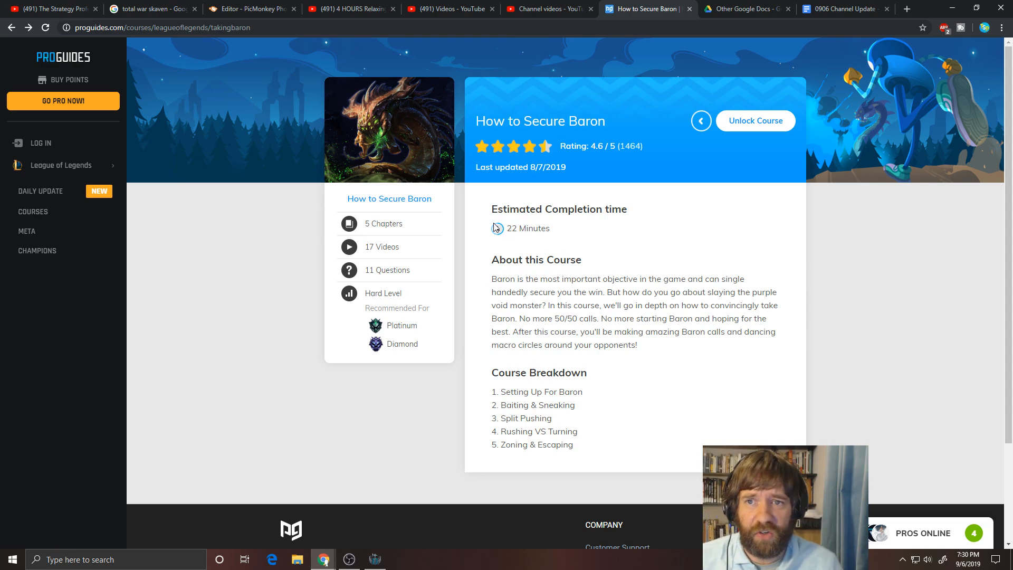
mouse_move(757, 203)
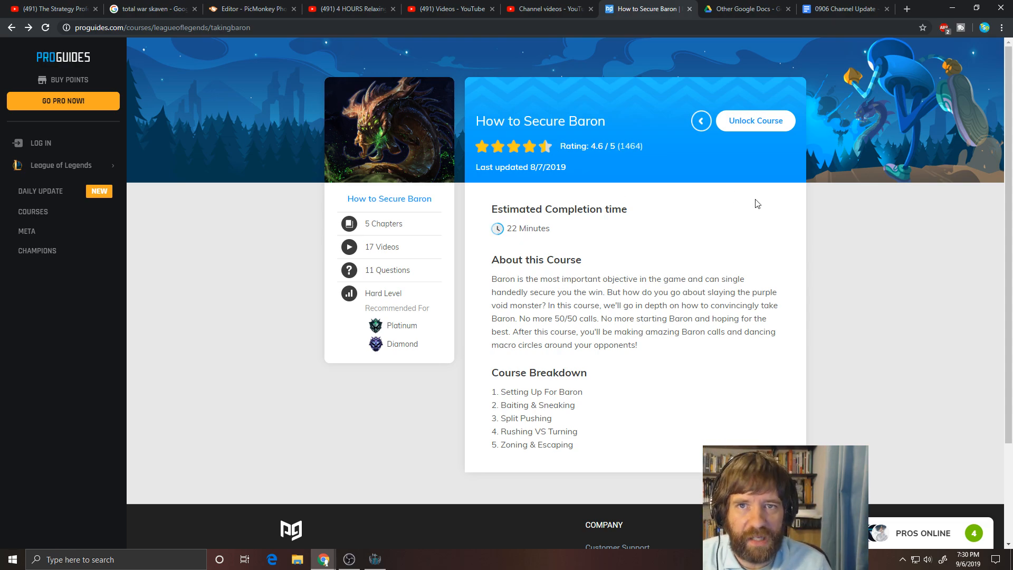
scroll(down, 3)
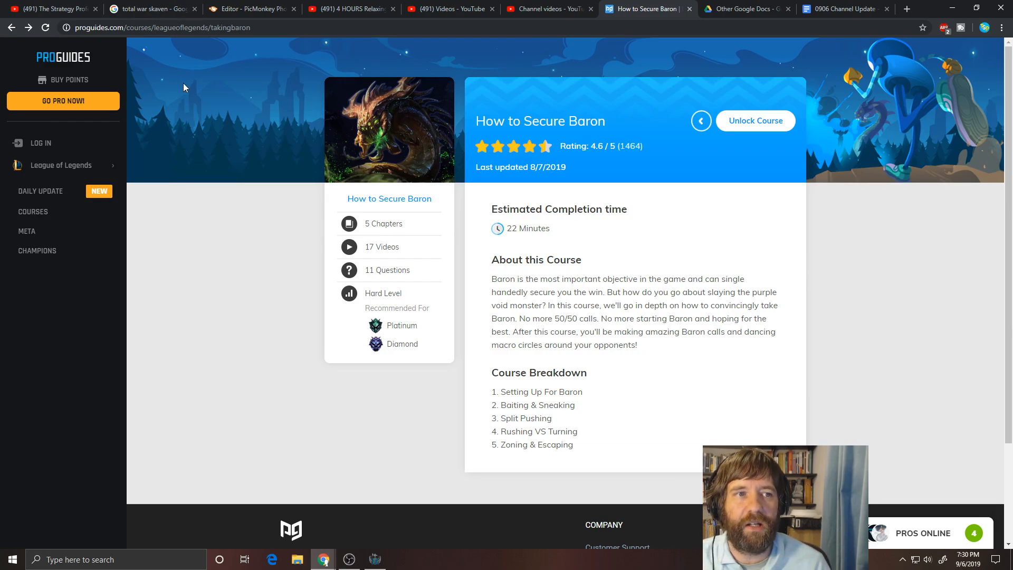
mouse_move(183, 88)
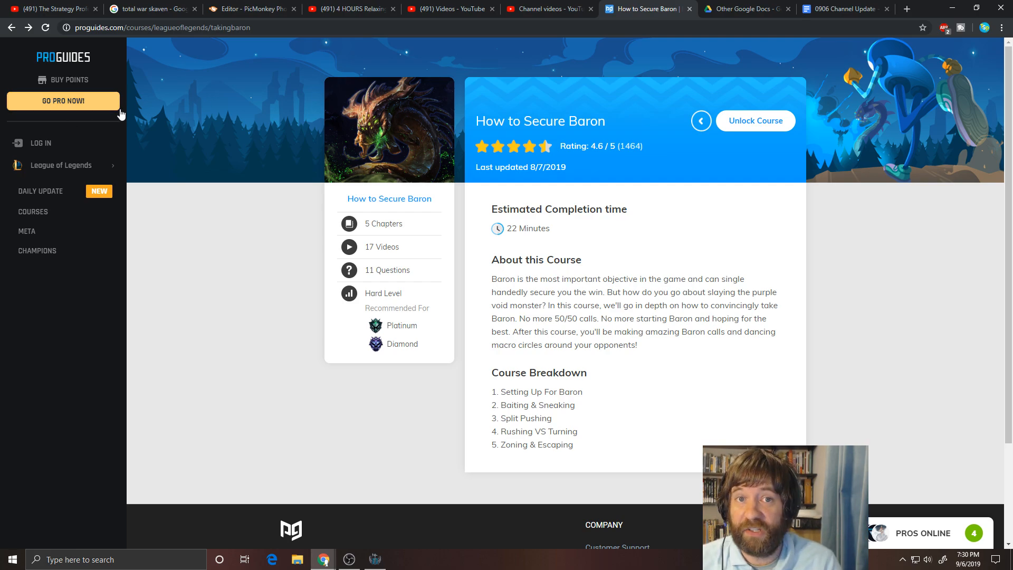
click(546, 8)
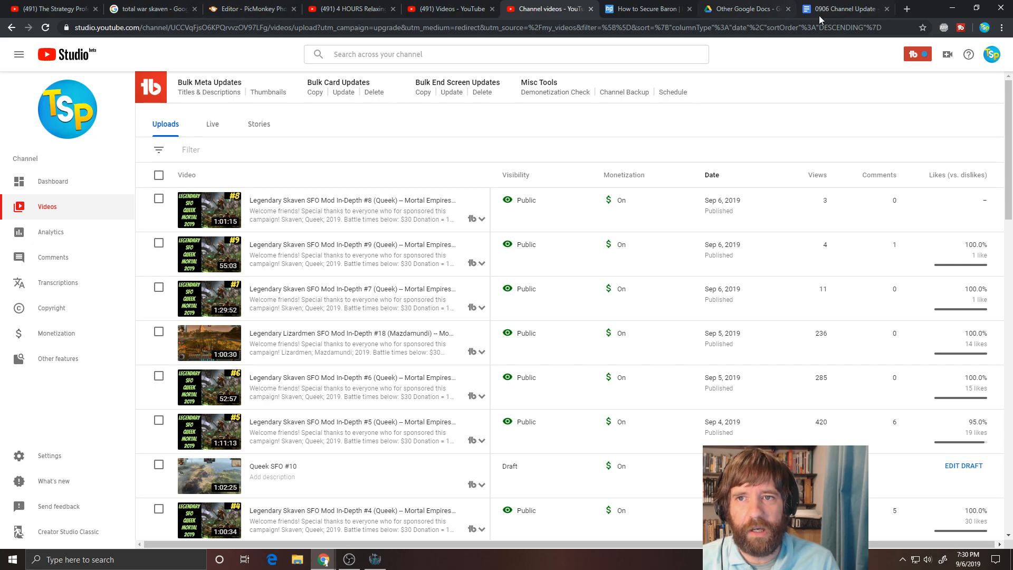
click(840, 9)
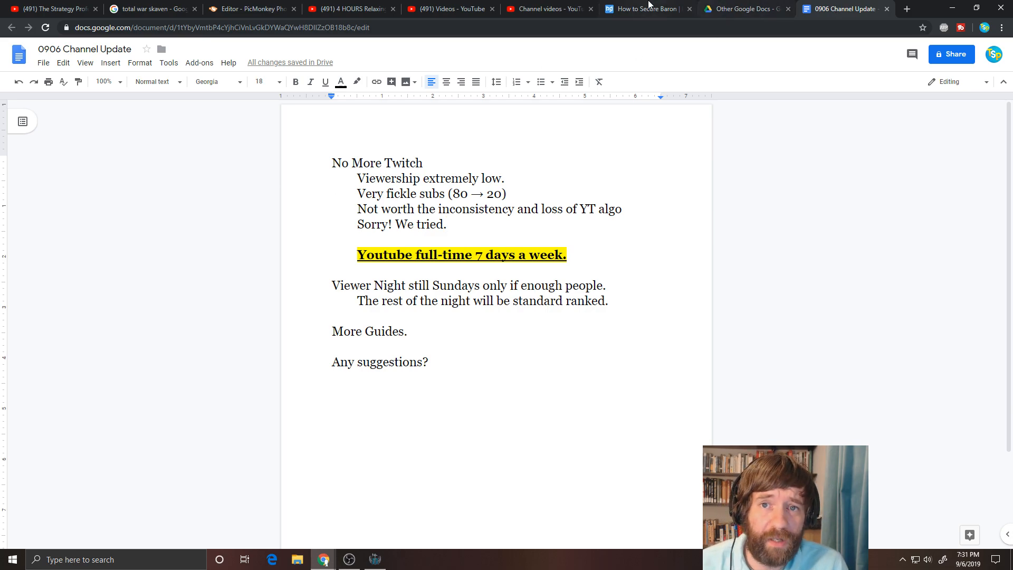
mouse_move(643, 9)
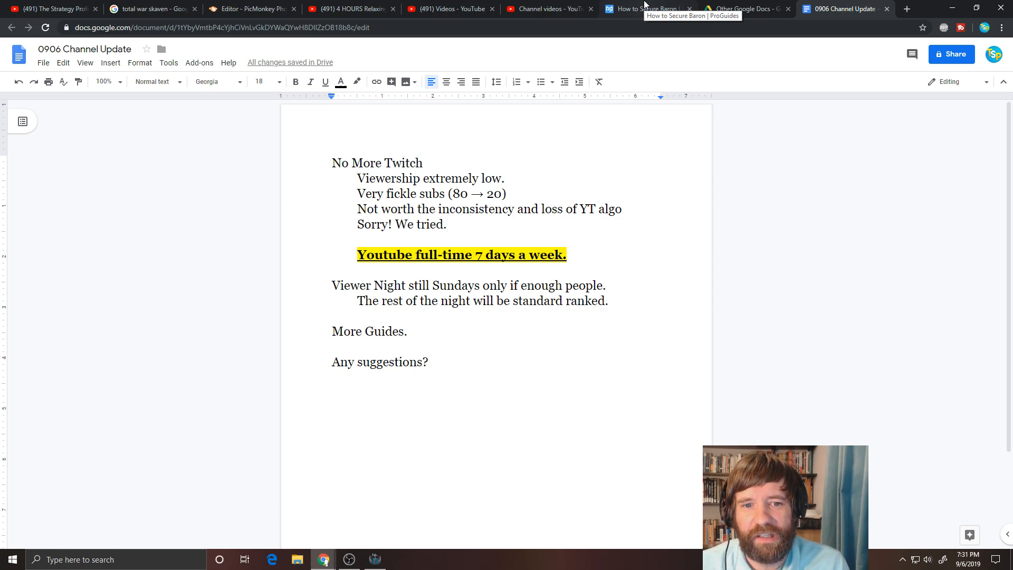
key(ctrl+a)
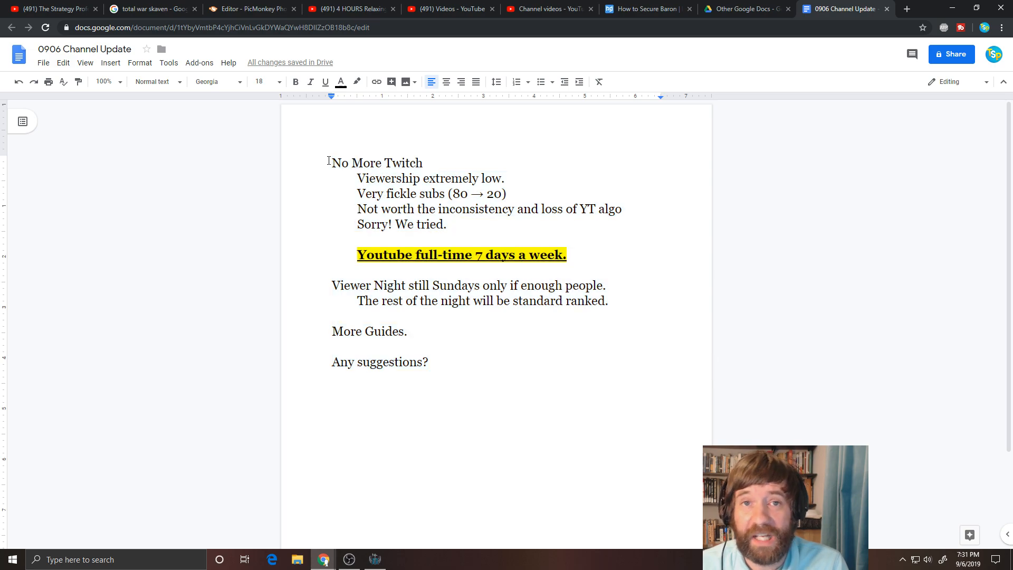
click(430, 362)
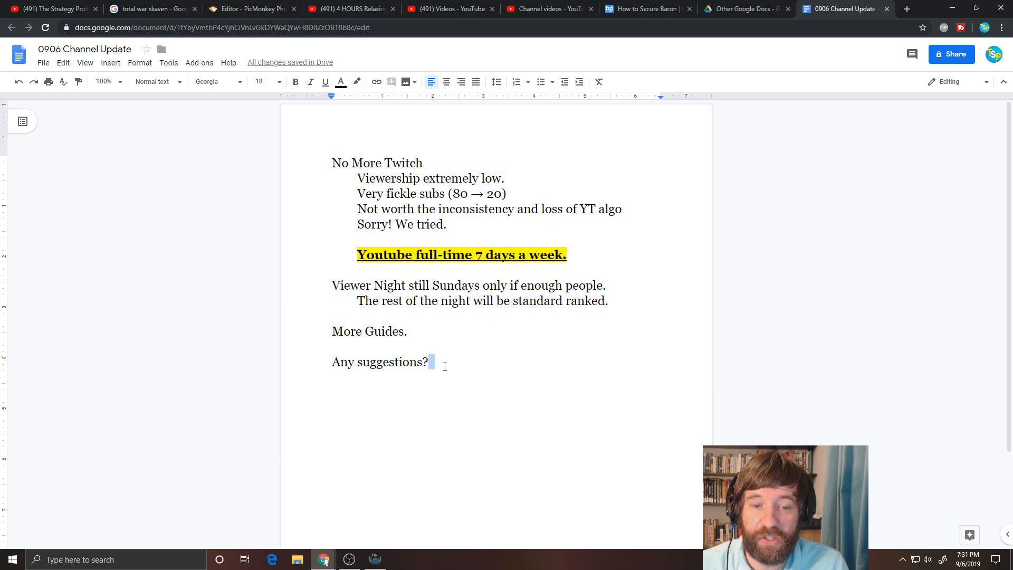